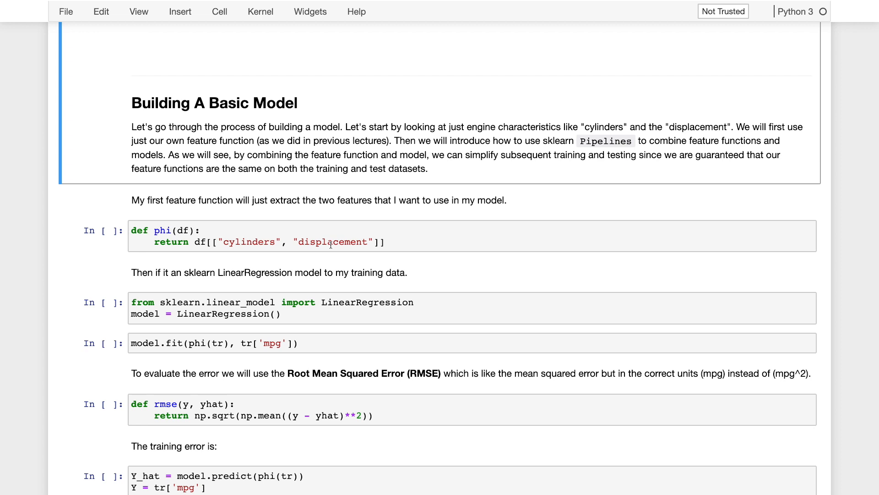
mouse_move(228, 220)
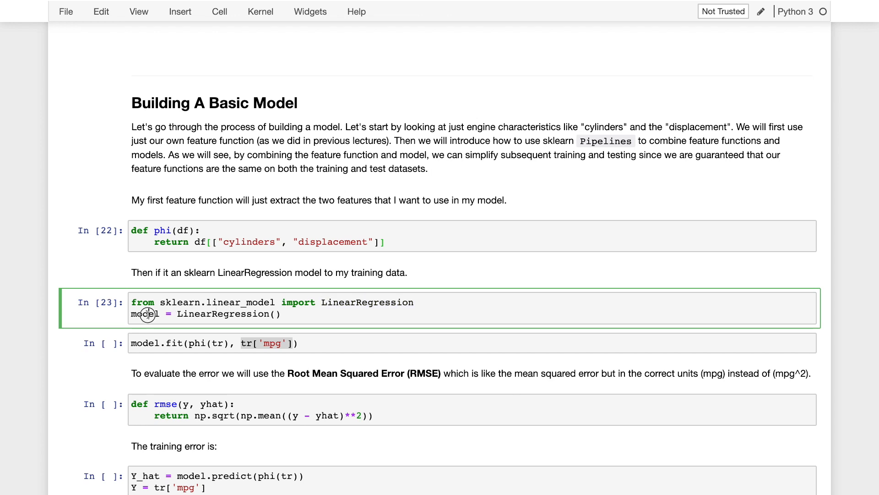
Run the model.fit cell on the training features, printing the fitted LinearRegression parameters
double_click(144, 314)
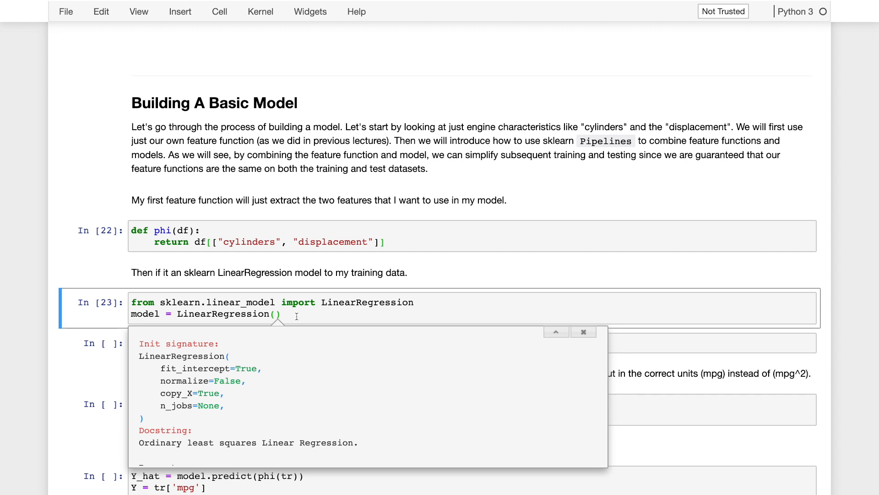
left_click(583, 332)
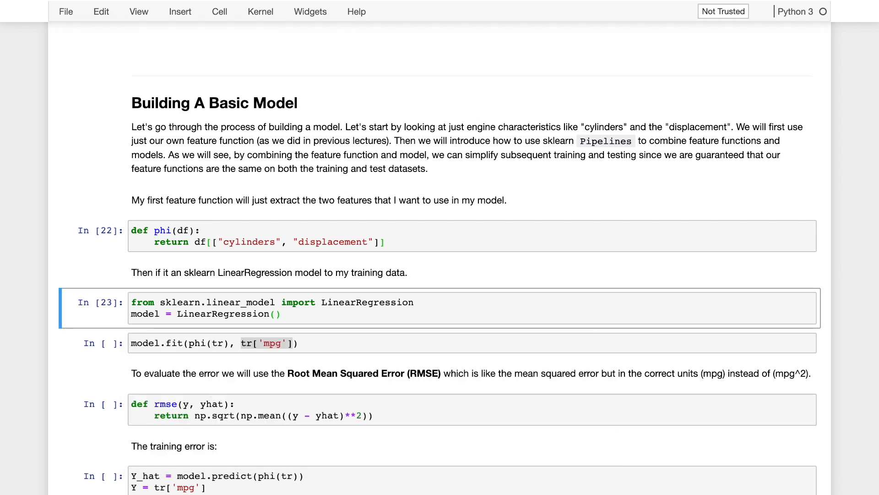
left_click(280, 342)
type(";")
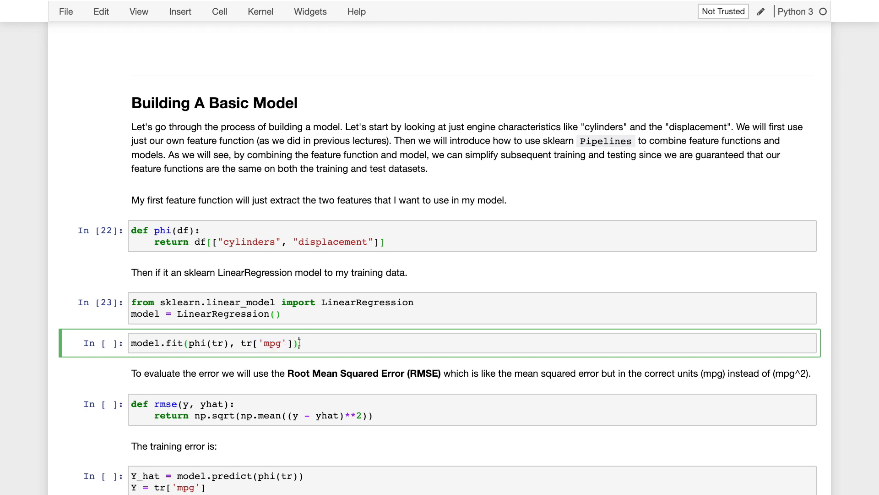
key("shift+Return")
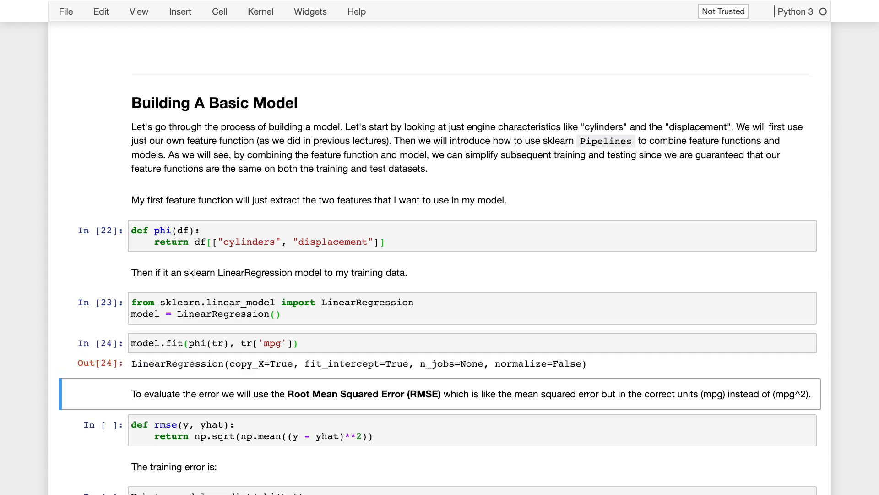
Run the training-error cell, printing a training RMSE of about 4.589
scroll("up", 3)
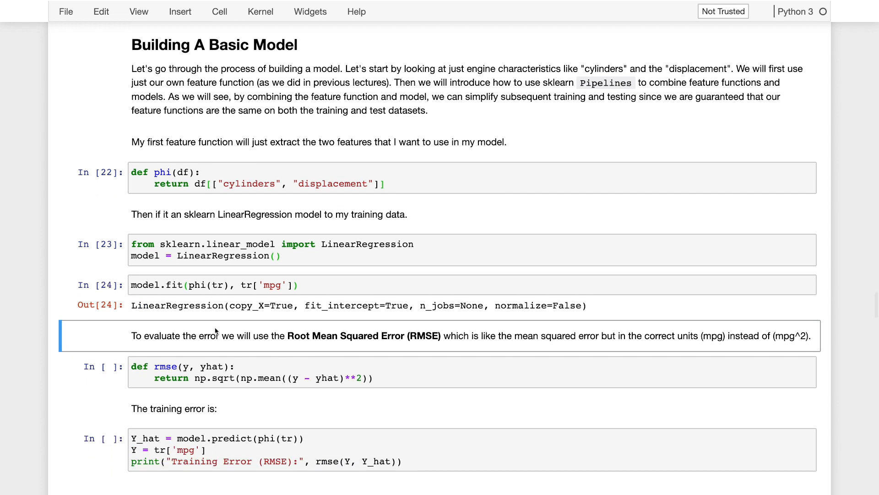
mouse_move(234, 375)
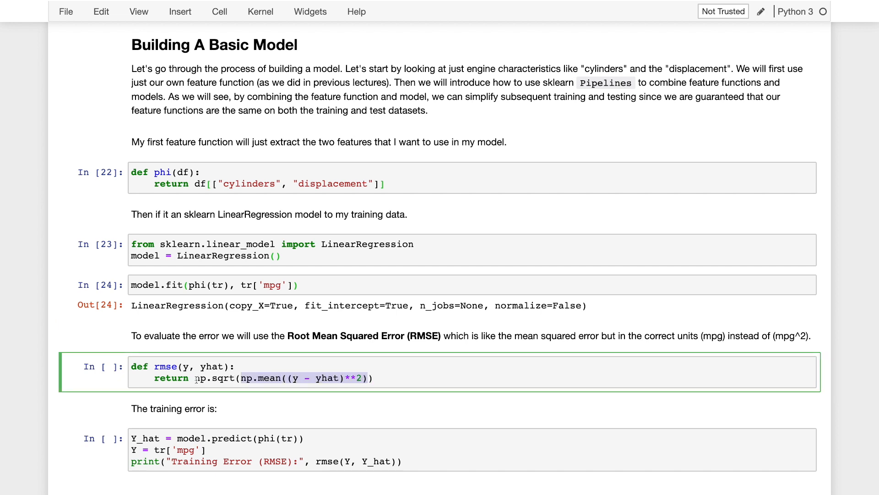
scroll("down", 3)
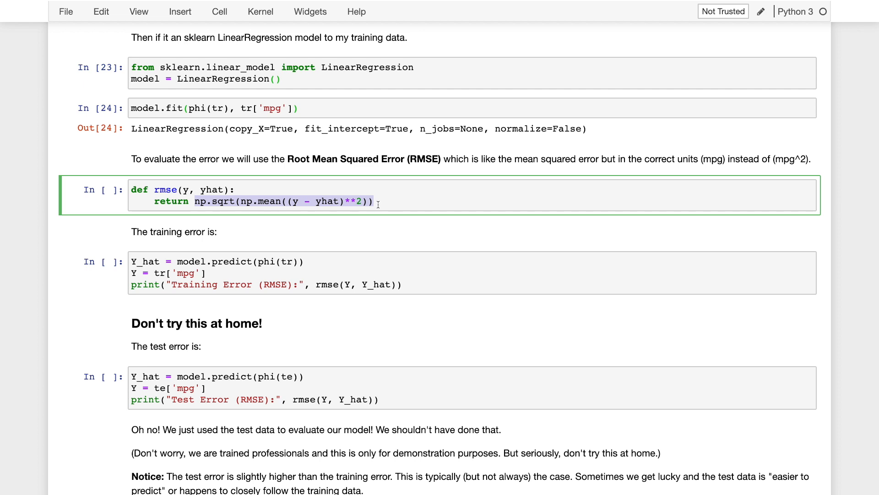
mouse_move(384, 237)
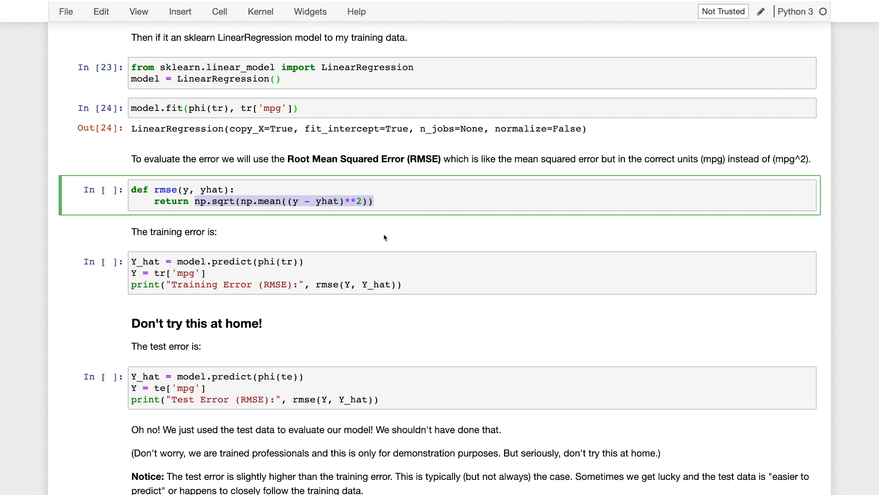
mouse_move(375, 259)
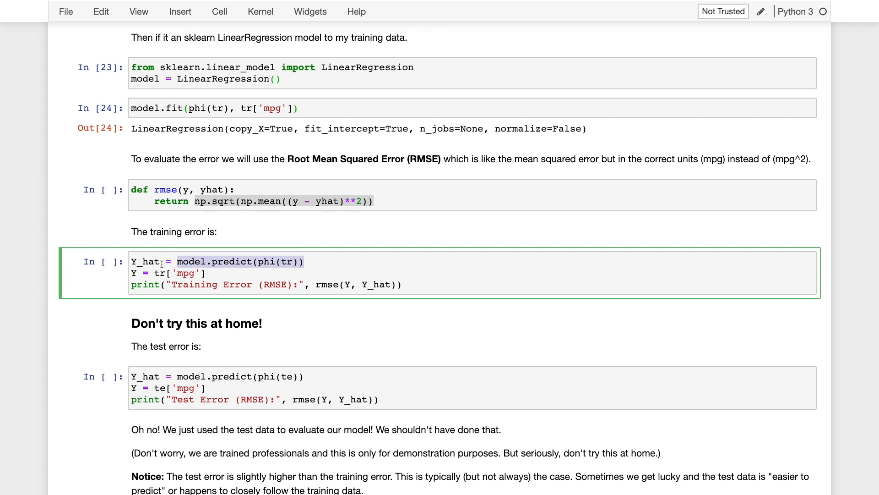
double_click(145, 261)
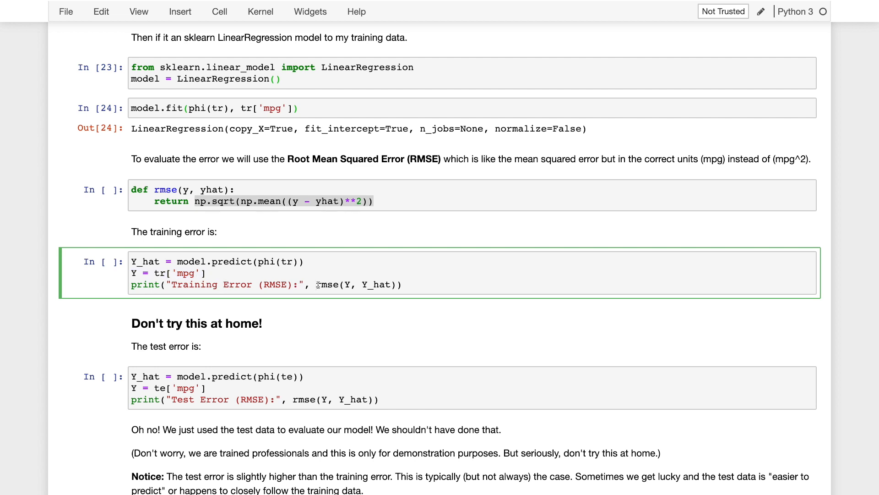
key("shift+enter")
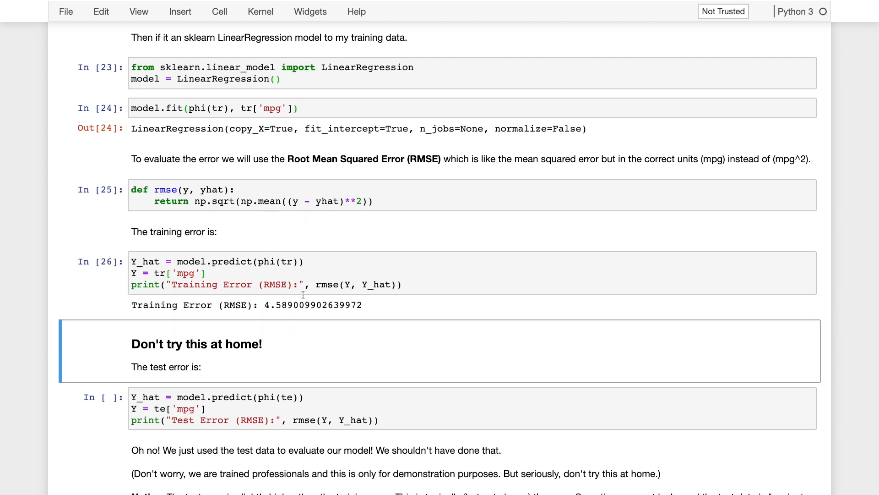
mouse_move(287, 317)
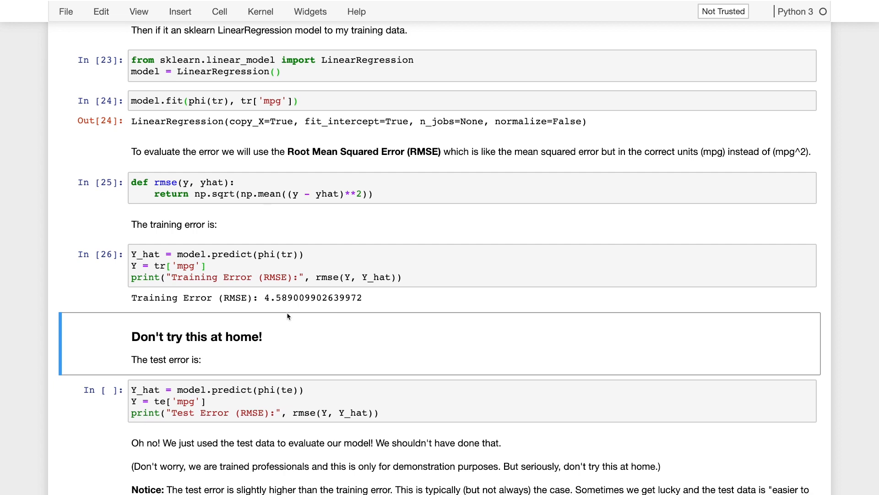
scroll("down", 3)
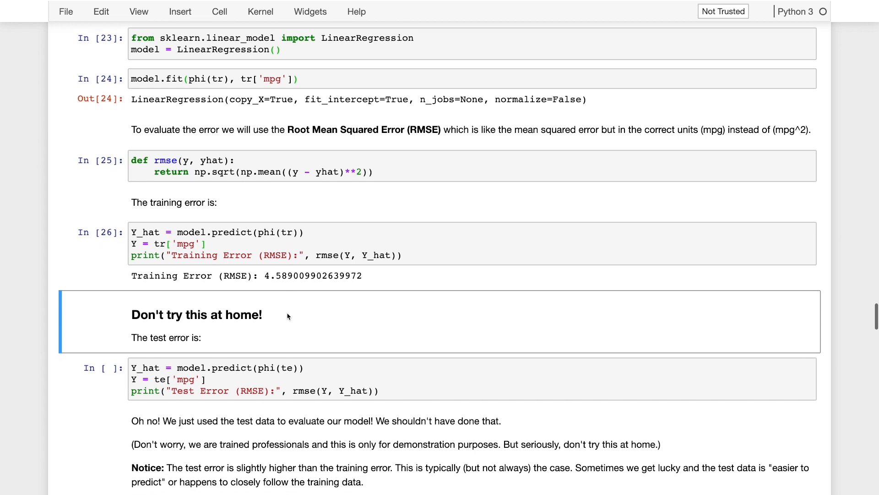
scroll("up", 3)
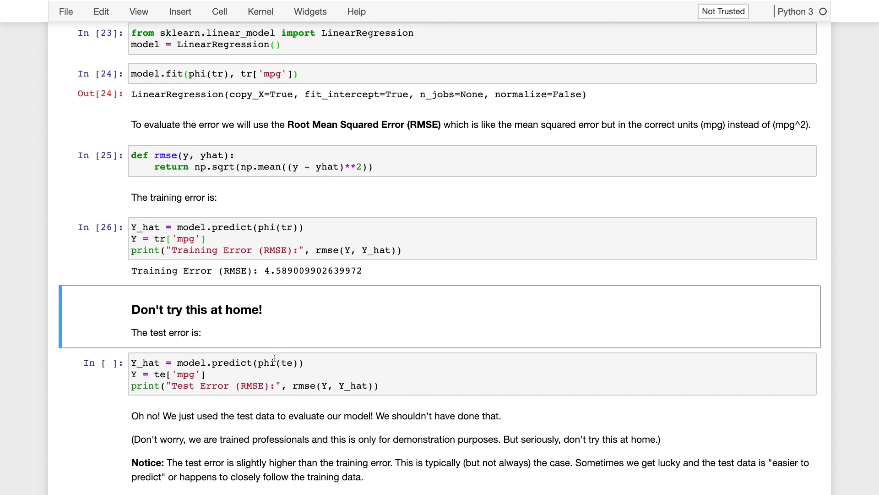
mouse_move(271, 371)
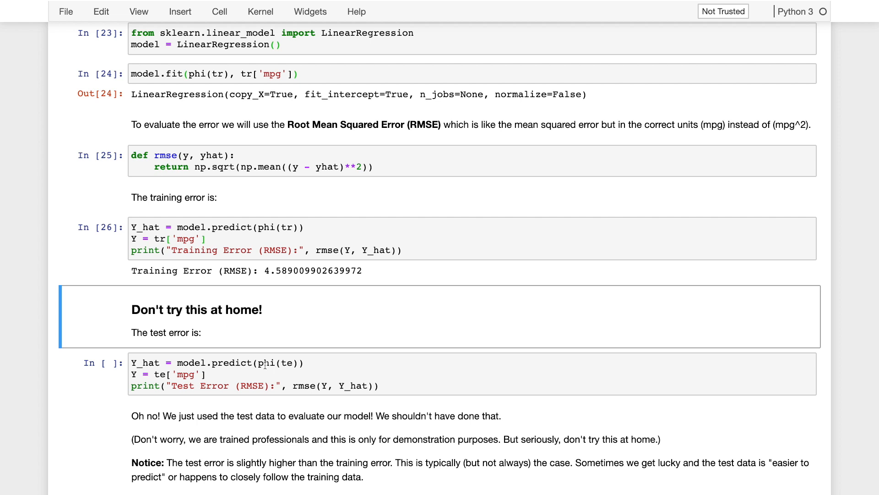
Run the test-error cell, printing a test RMSE of about 5.034
left_click(273, 363)
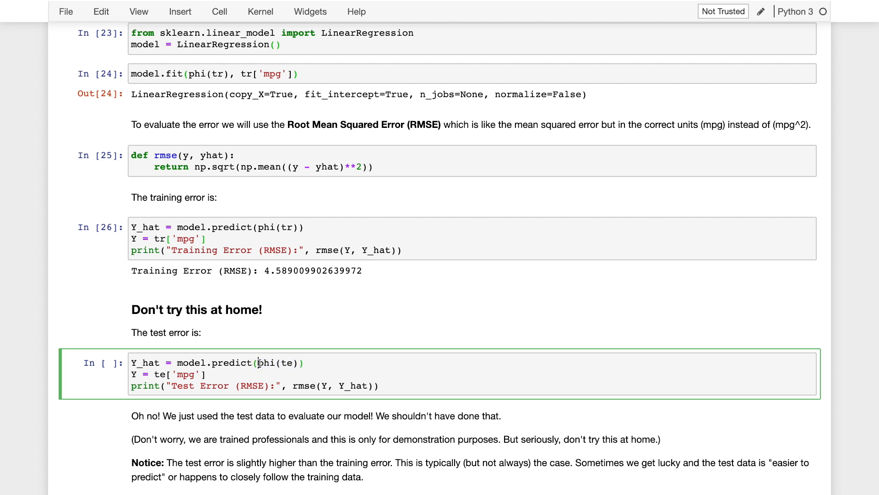
double_click(191, 363)
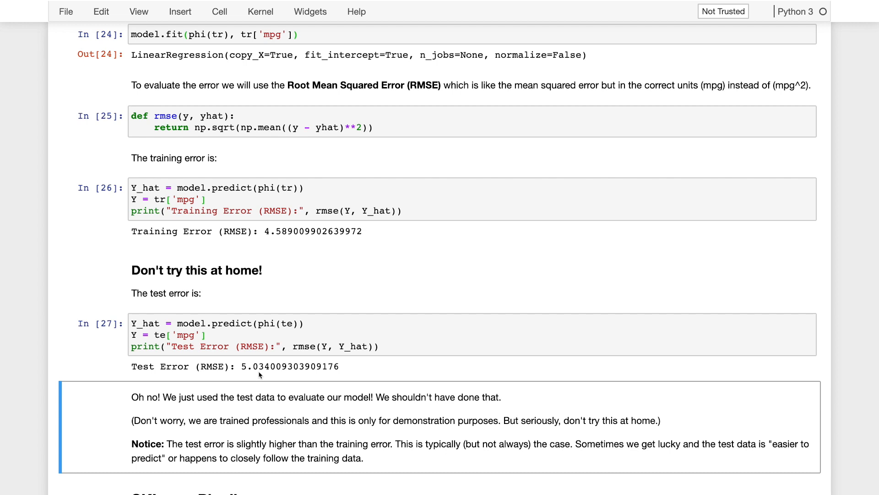
left_click(722, 11)
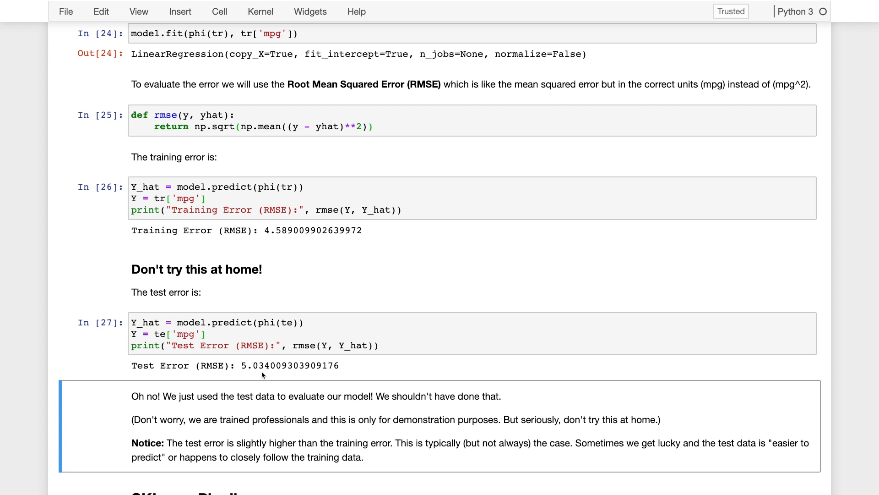